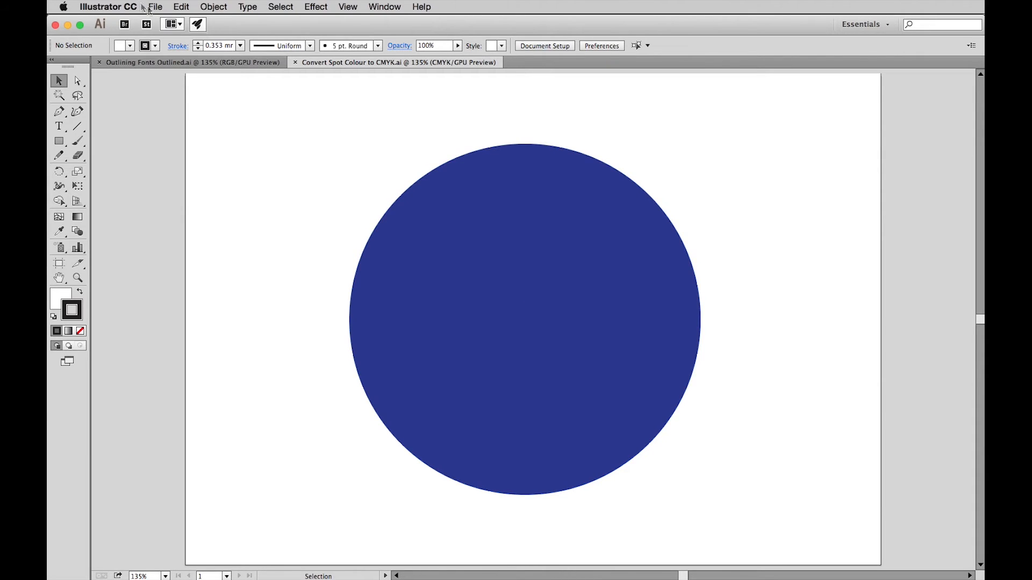
Keep the document in CMYK mode and show the Color panel reading PANTONE Blue 072 C
left_click(154, 6)
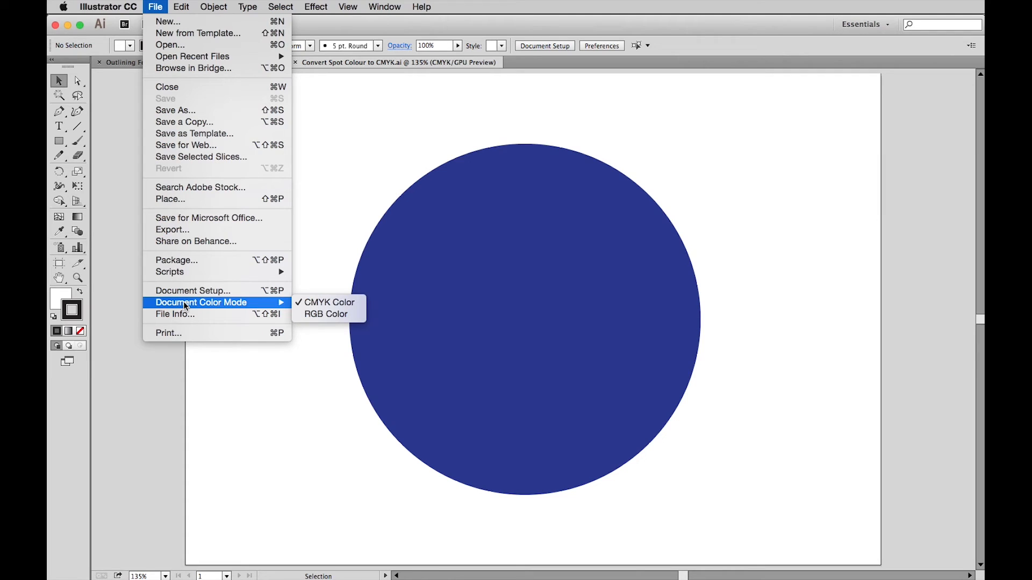
mouse_move(326, 302)
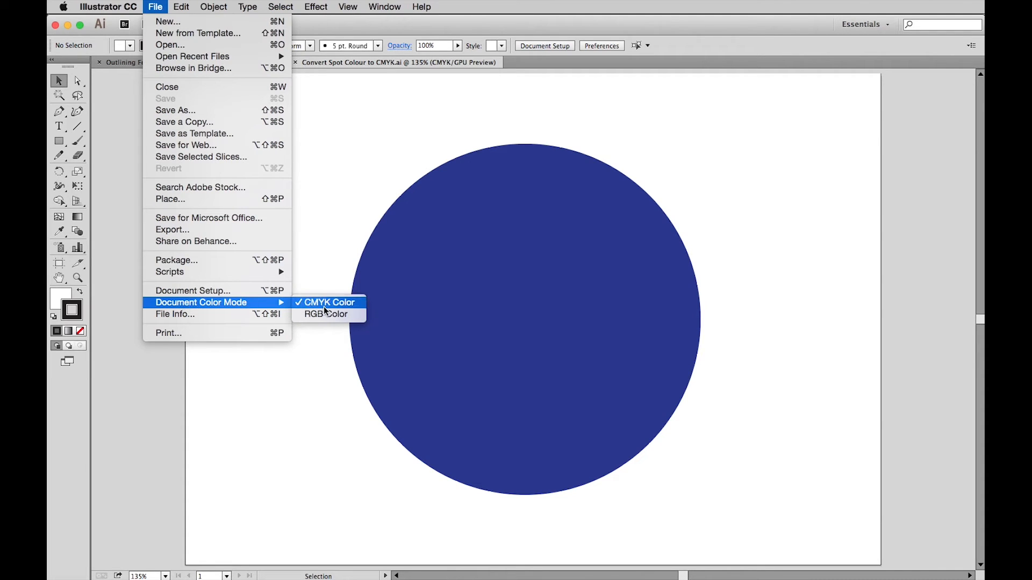
left_click(326, 314)
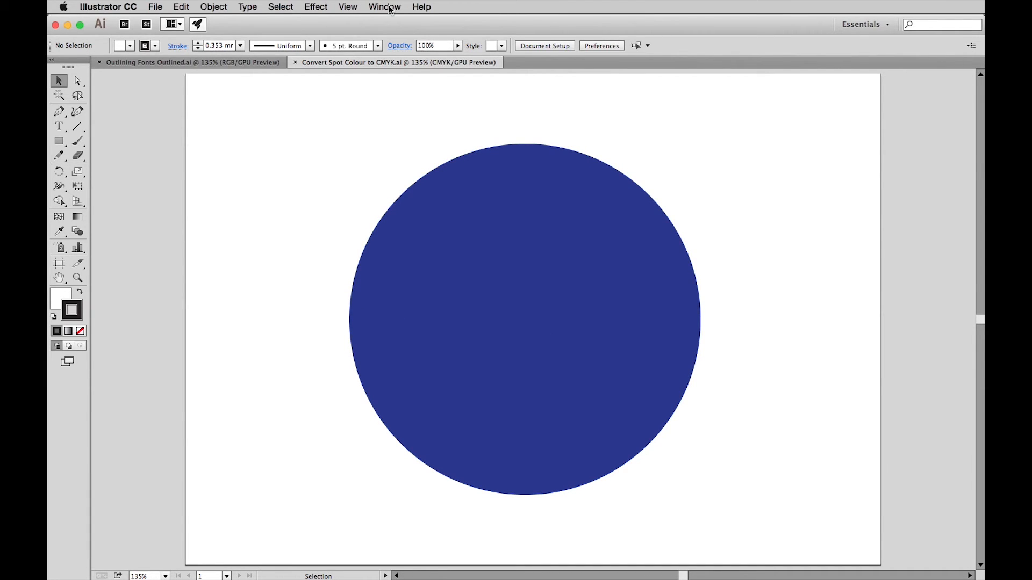
left_click(385, 6)
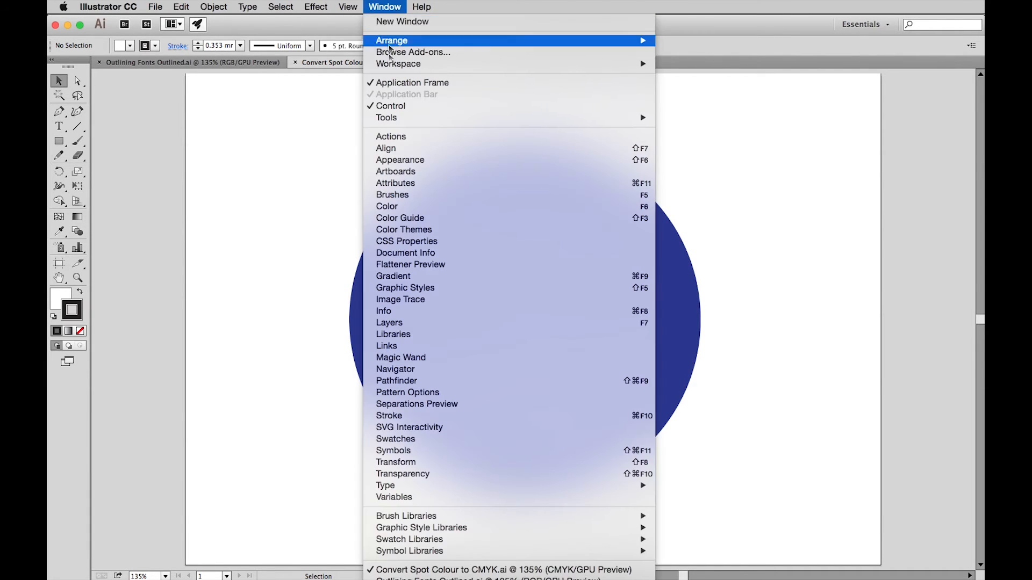
left_click(386, 206)
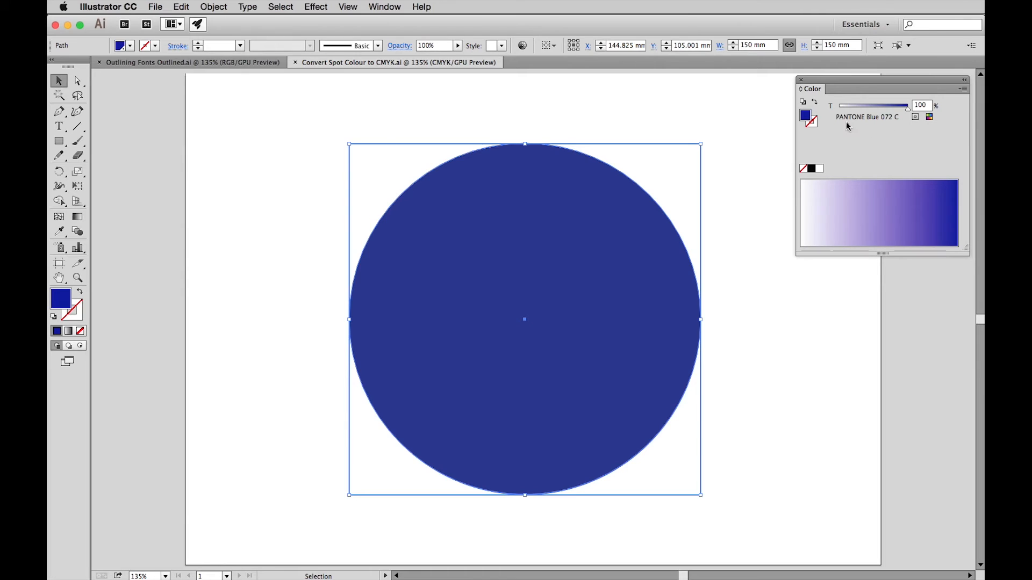
mouse_move(863, 145)
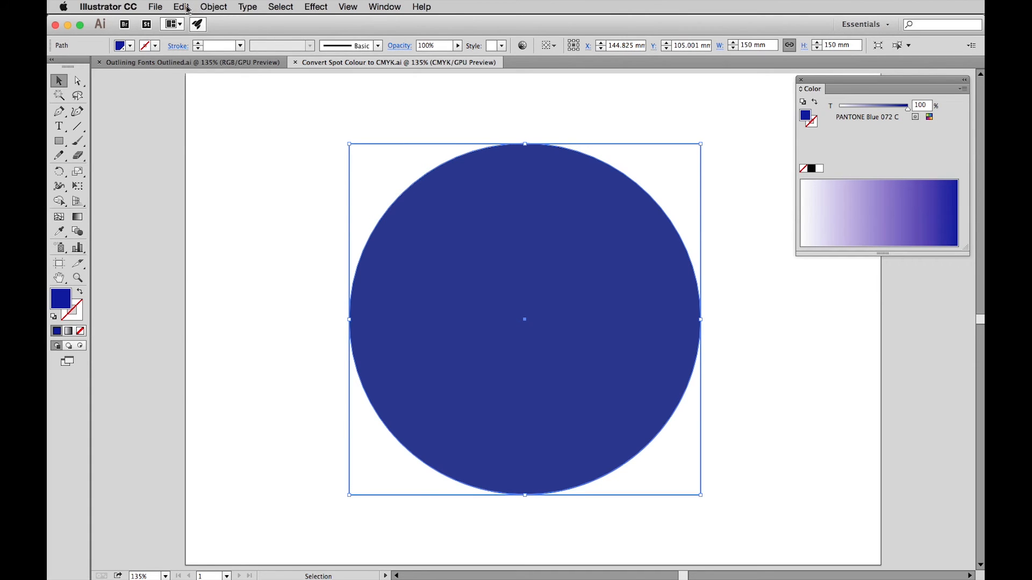
Convert the circle's Pantone spot fill to process CMYK (C100 M97.52 Y2.24 K2.71)
left_click(180, 7)
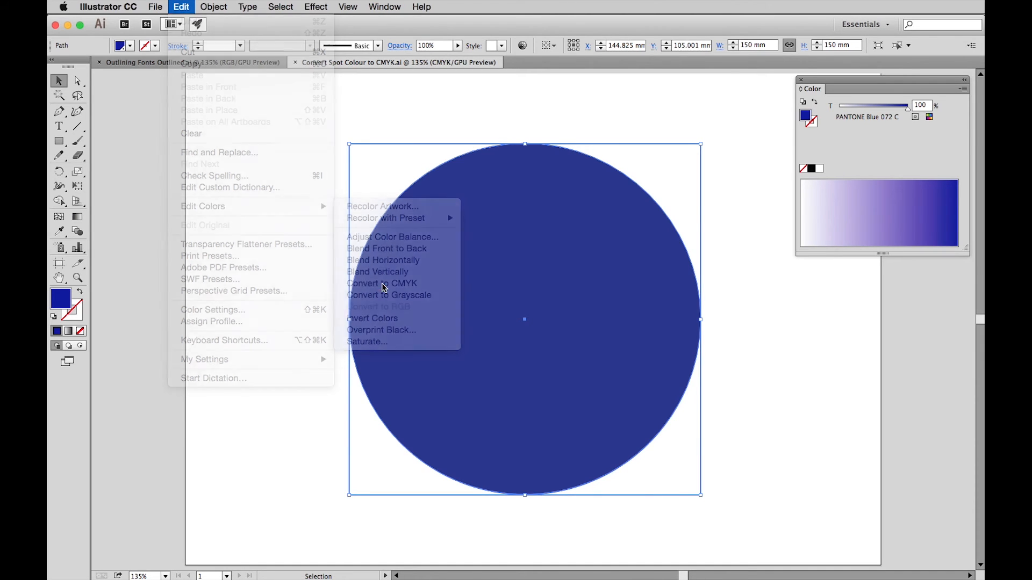
left_click(382, 283)
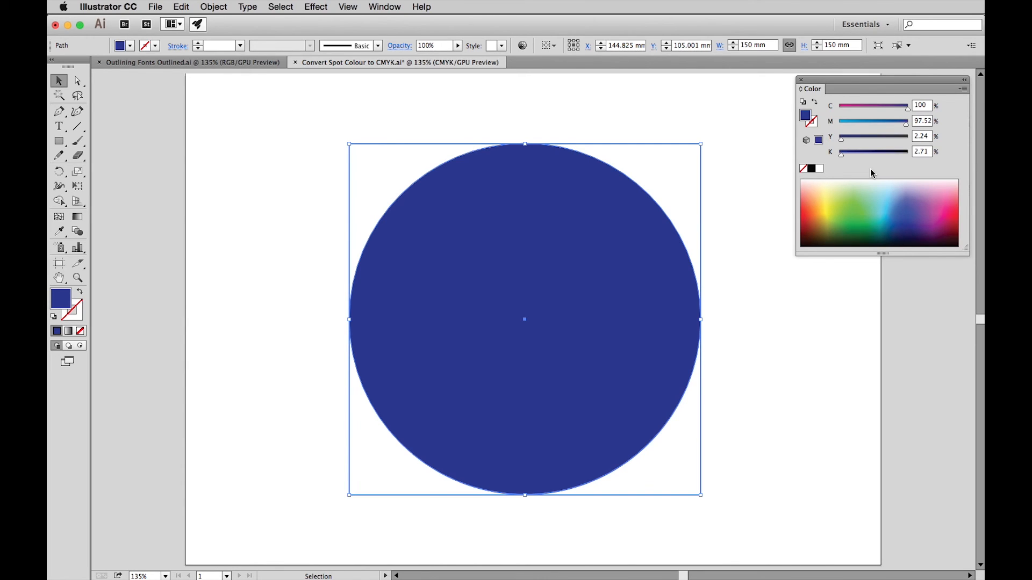
Save the document as a new file named 'Convert Spot Colour to CMYK R2.ai'
left_click(154, 6)
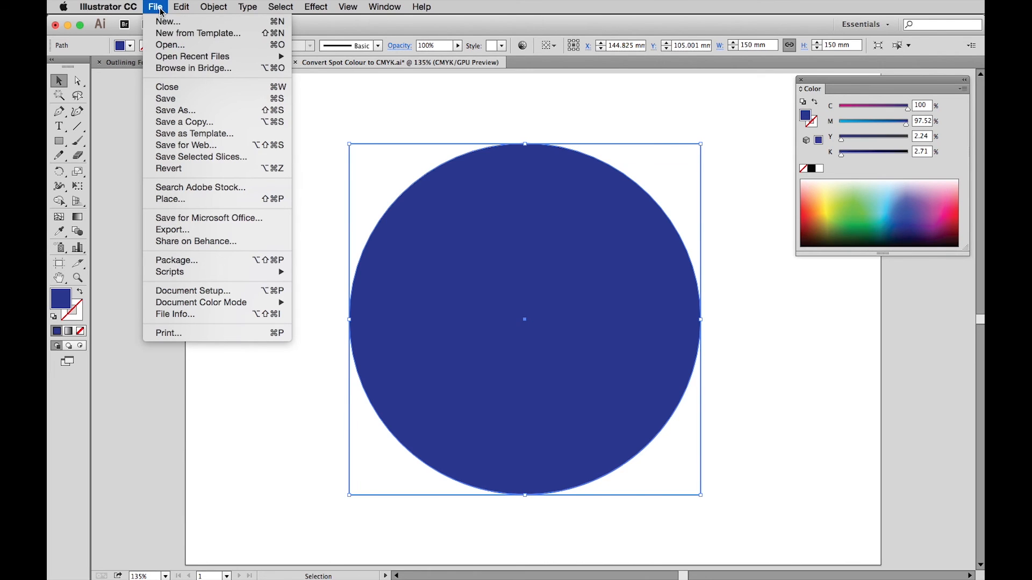
left_click(175, 109)
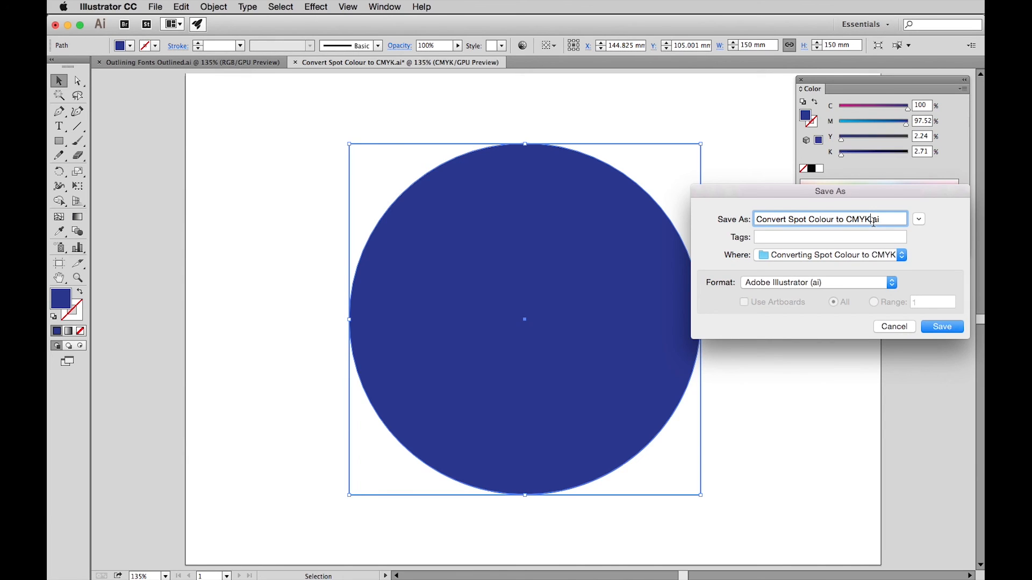
type("R")
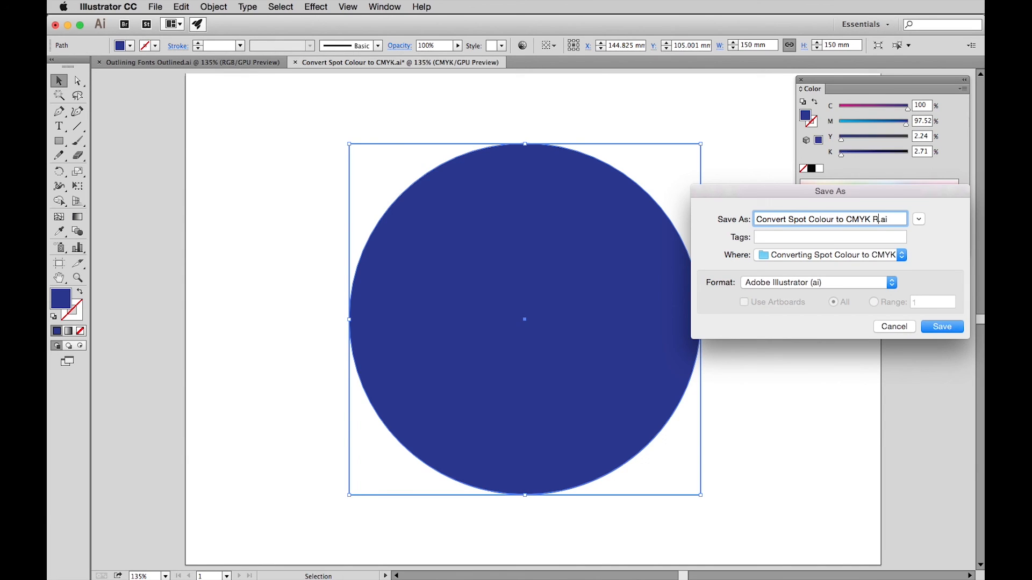
type("2")
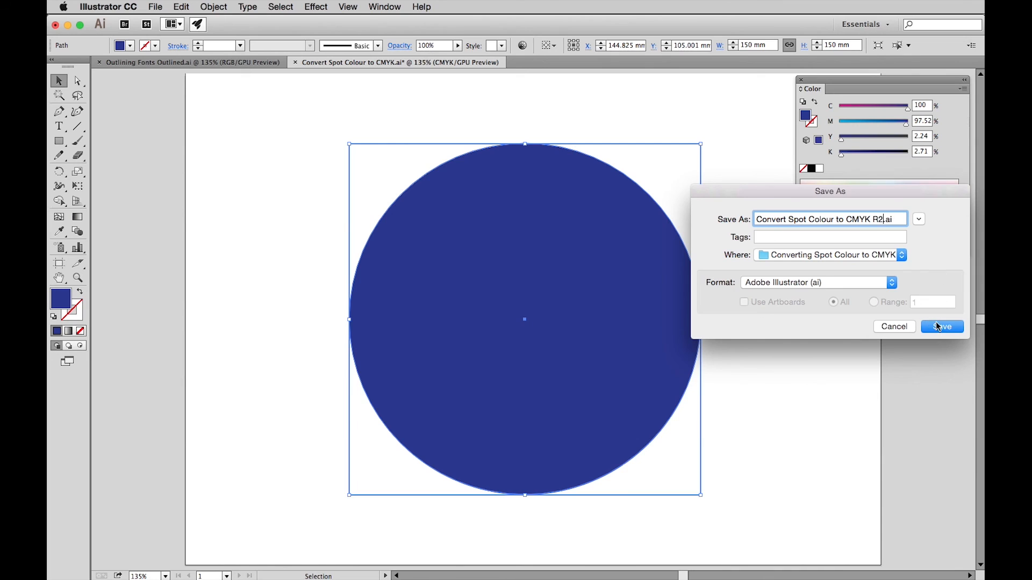
left_click(941, 326)
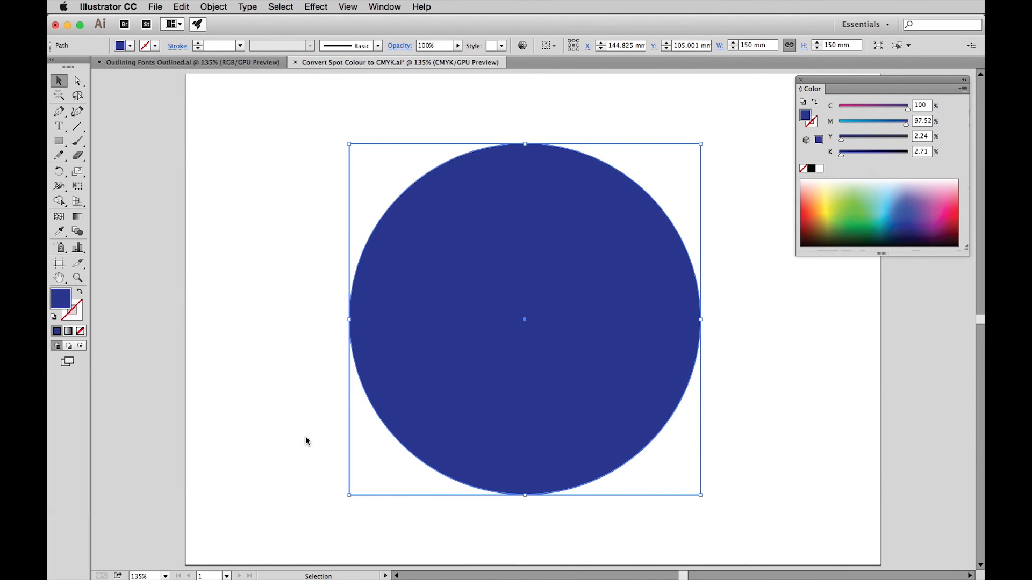